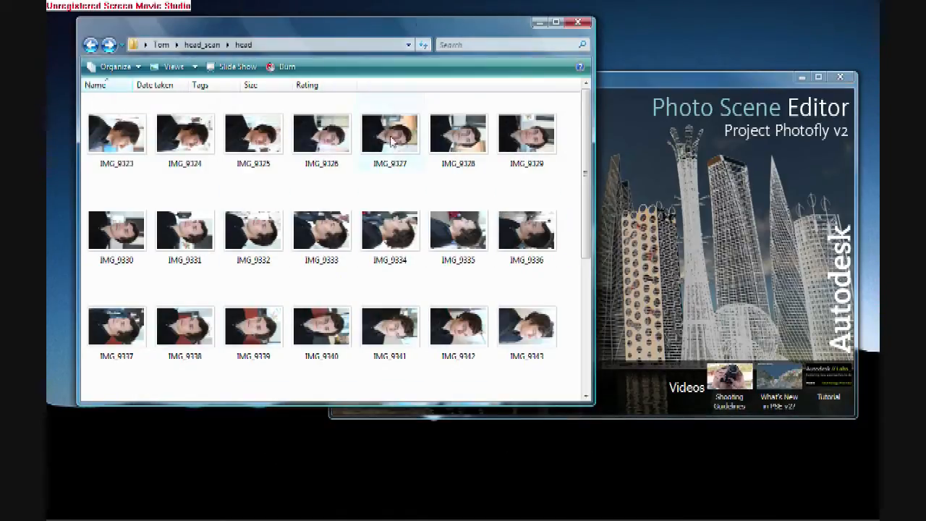
Create a photo scene from the head photos and wait for it to finish computing.
click(389, 133)
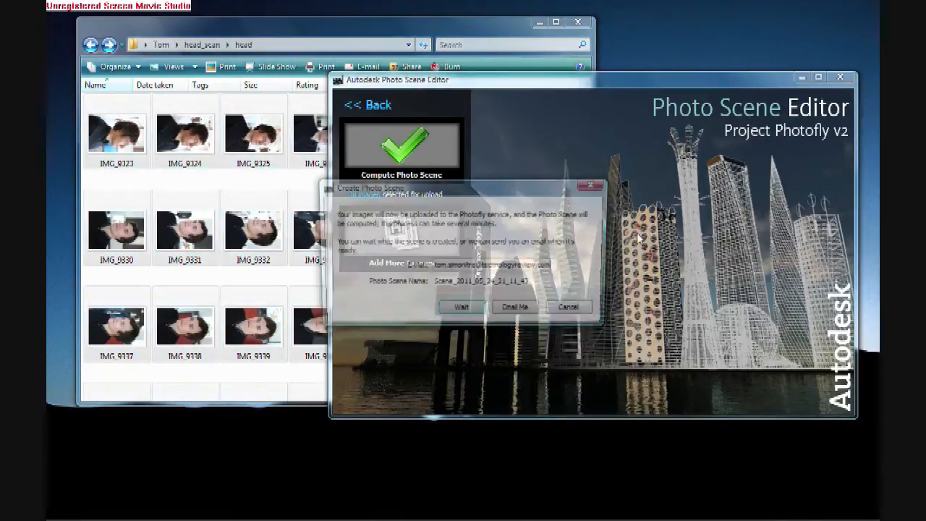
click(461, 307)
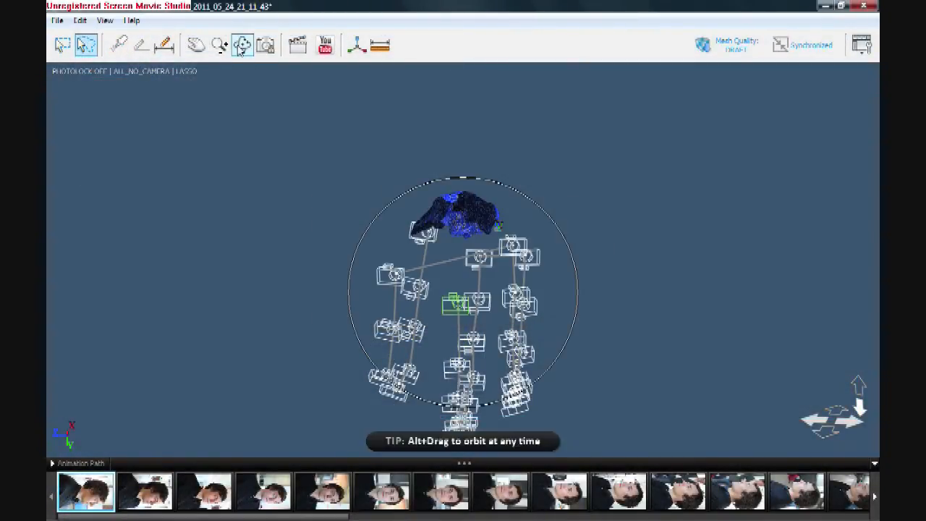
Zoom the 3D view in close among the camera positions around the head.
drag(463, 290, 463, 253)
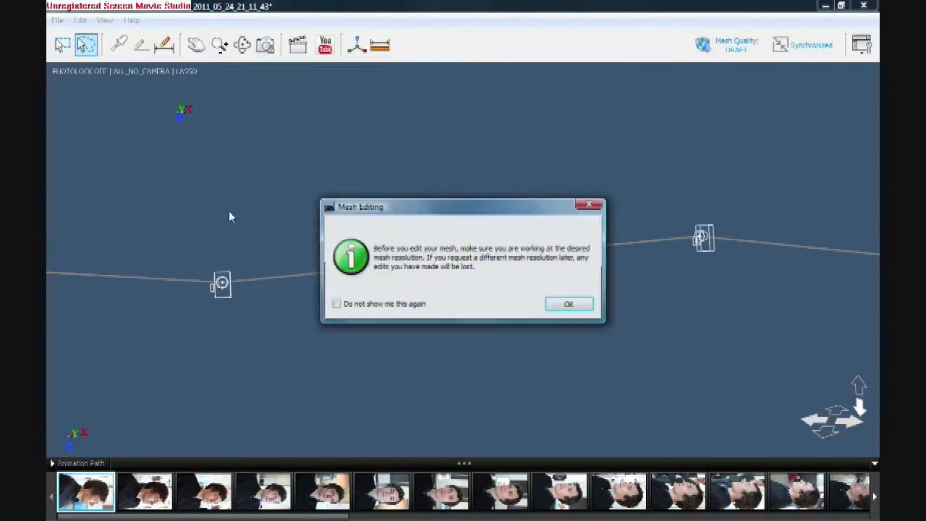
Dismiss the Mesh Editing resolution warning and switch editing mode to frame the head model.
click(568, 304)
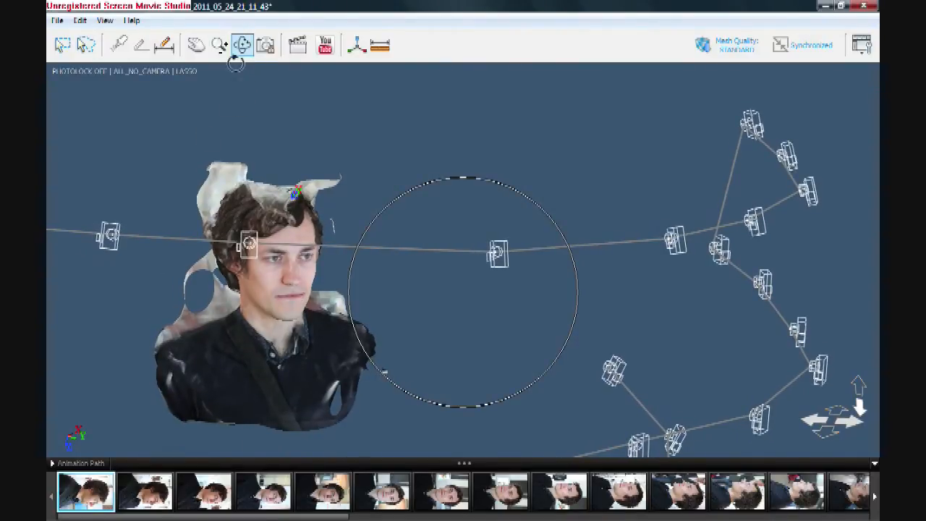
click(197, 44)
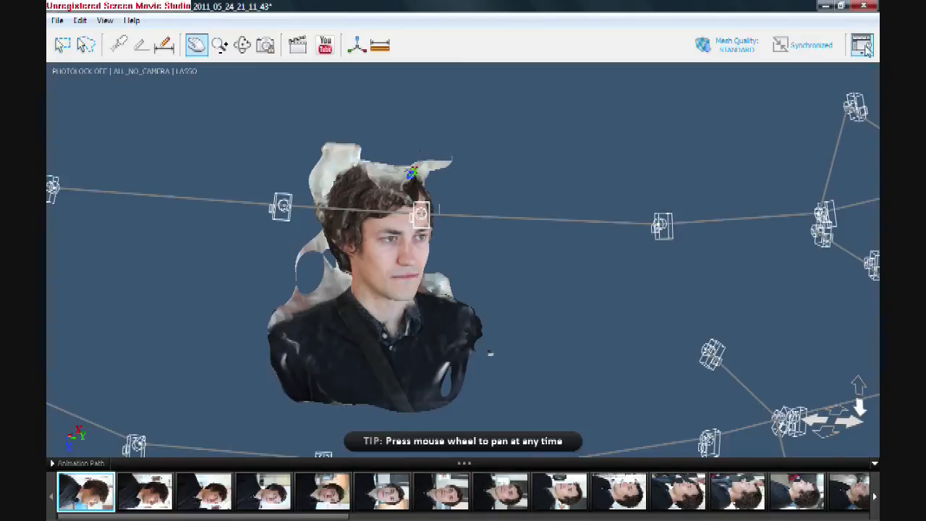
Set the mesh display to show the wireframe drawn over the photo texture.
click(861, 45)
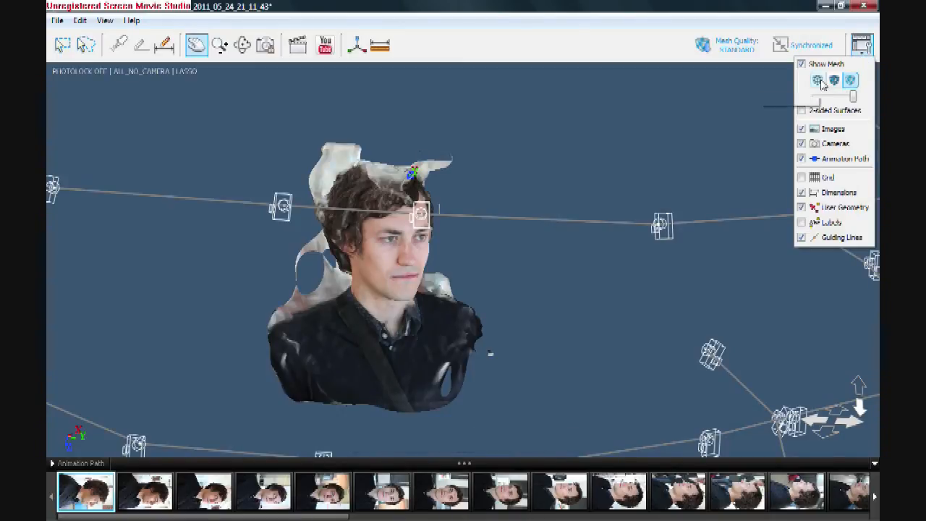
click(818, 80)
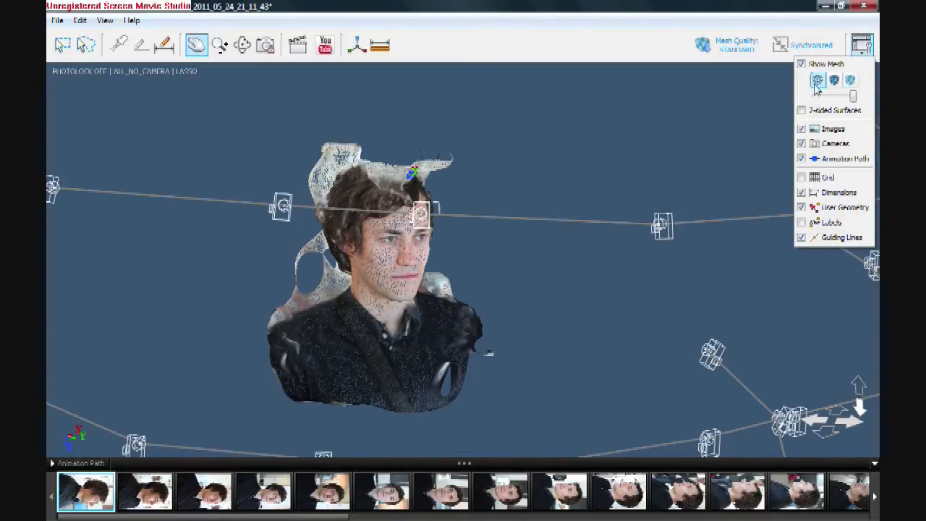
click(834, 81)
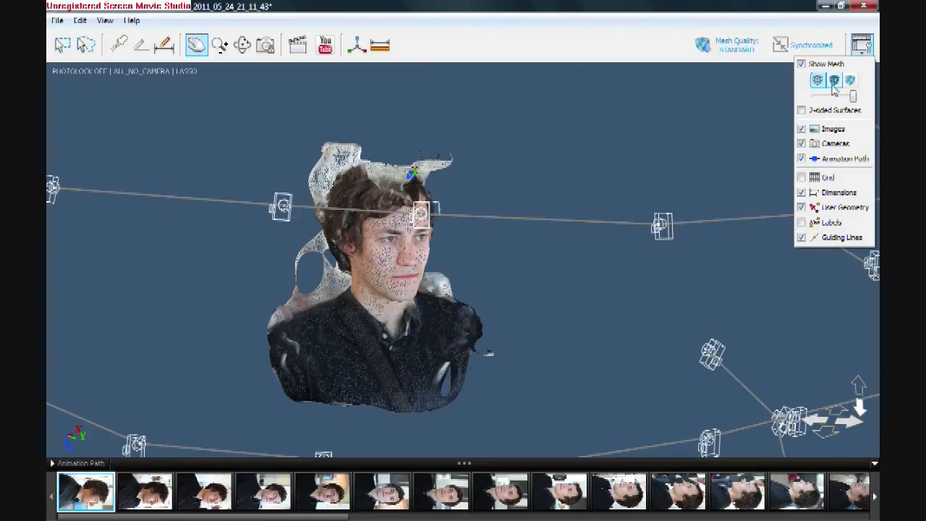